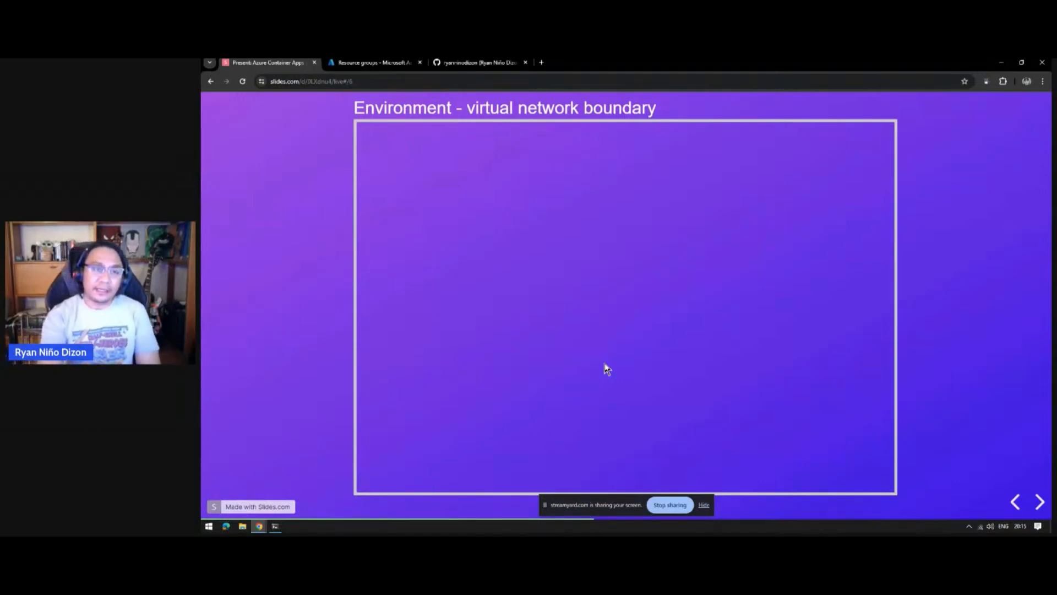
Advance through the Container App 1 and 2 revisions slide to the replicas slide
{"action": "left_click", "coordinate": [1039, 501]}
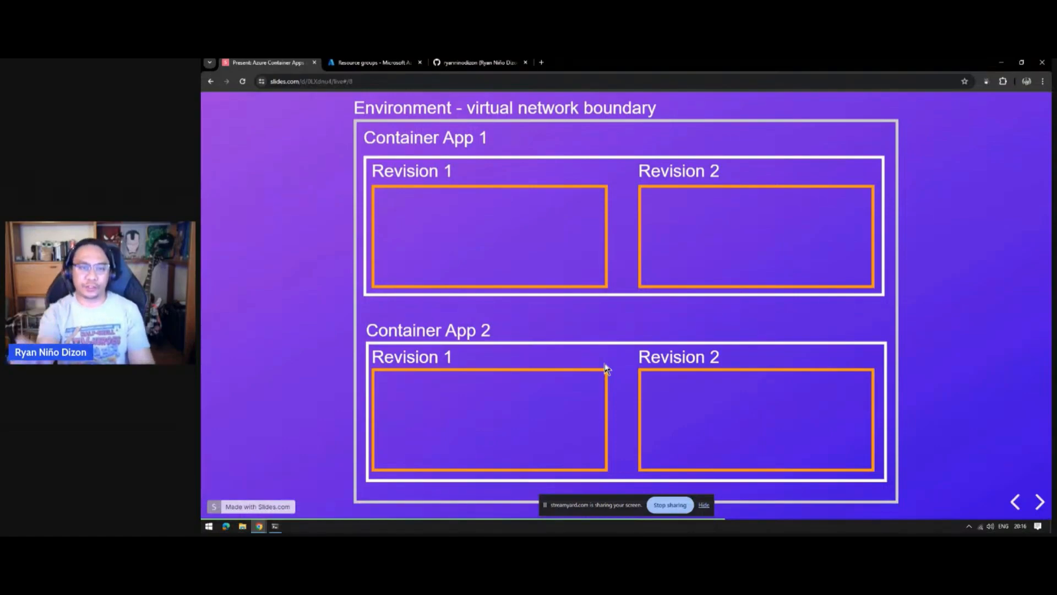
{"action": "mouse_move", "coordinate": [526, 211]}
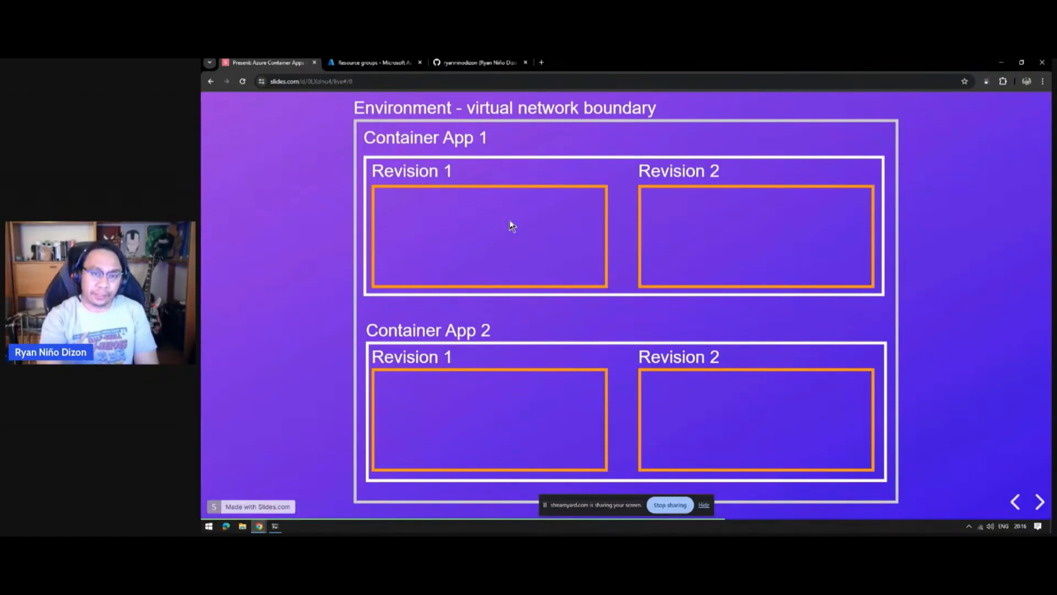
{"action": "left_click", "coordinate": [1039, 501]}
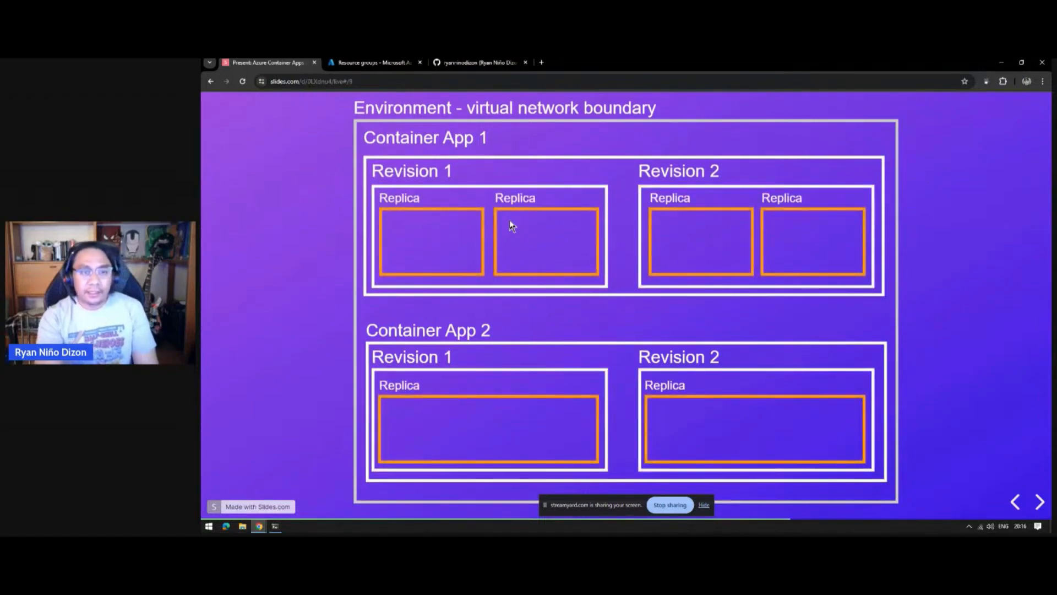